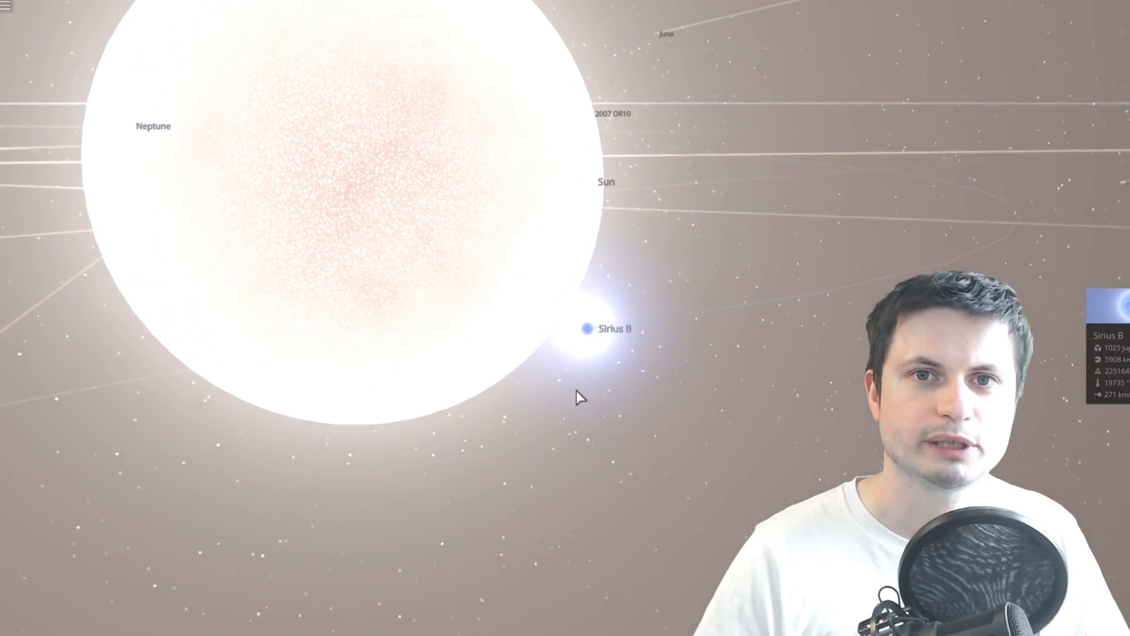
- Zoom in on the white dwarf Sirius B beside the much larger stars
scroll("down", 3)
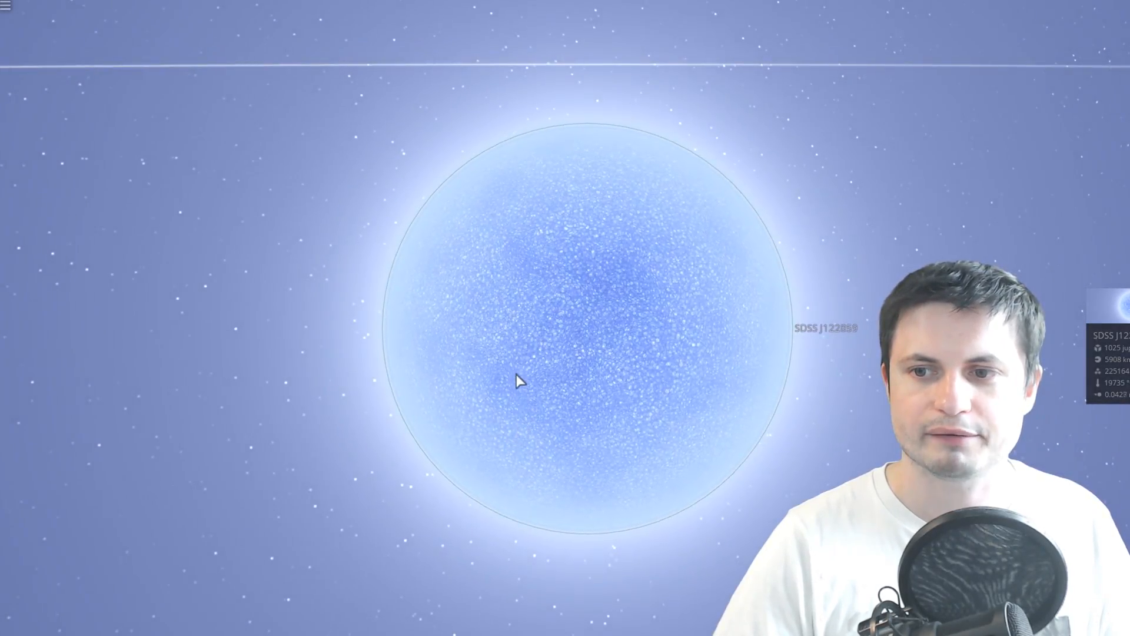
- Zoom the view around SDSS J122859 while the close body sheds fragments along its orbit
scroll("down", 3)
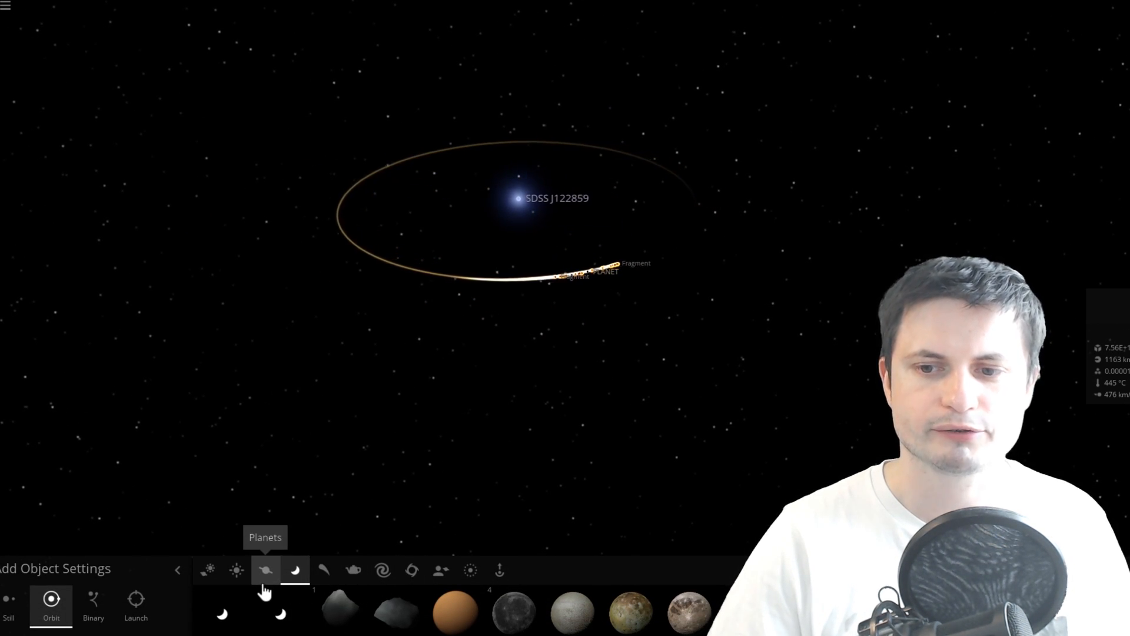
- Choose the Planets category in the Add panel under Orbit mode
left_click(265, 571)
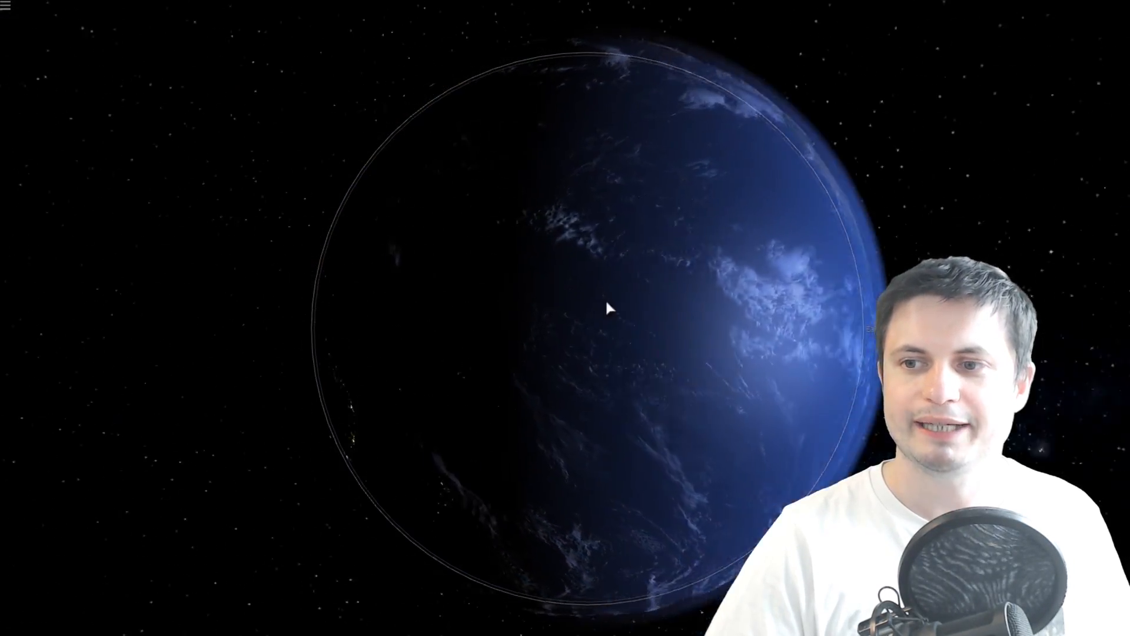
- Select a debris fragment on the inner orbit of SDSS J122859 to view its properties
left_click(613, 310)
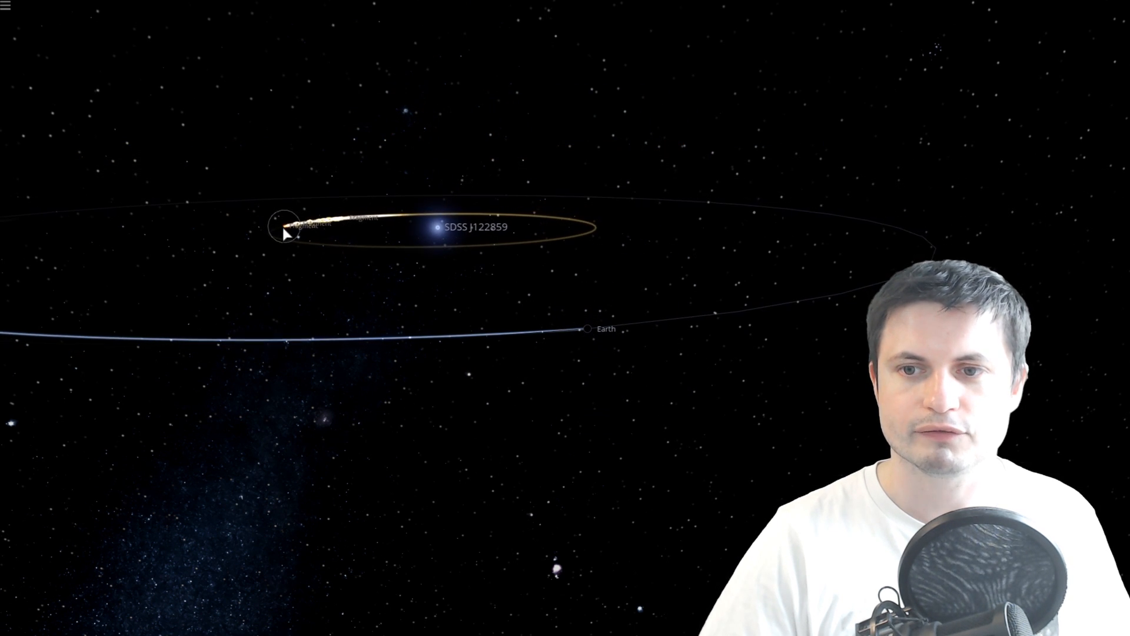
left_click(283, 225)
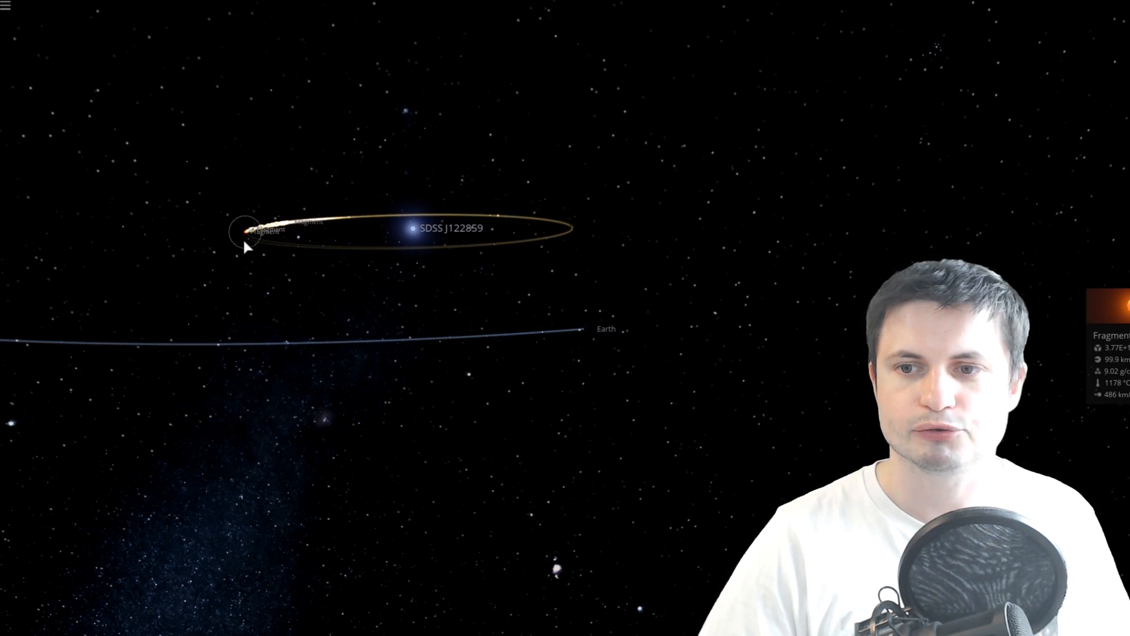